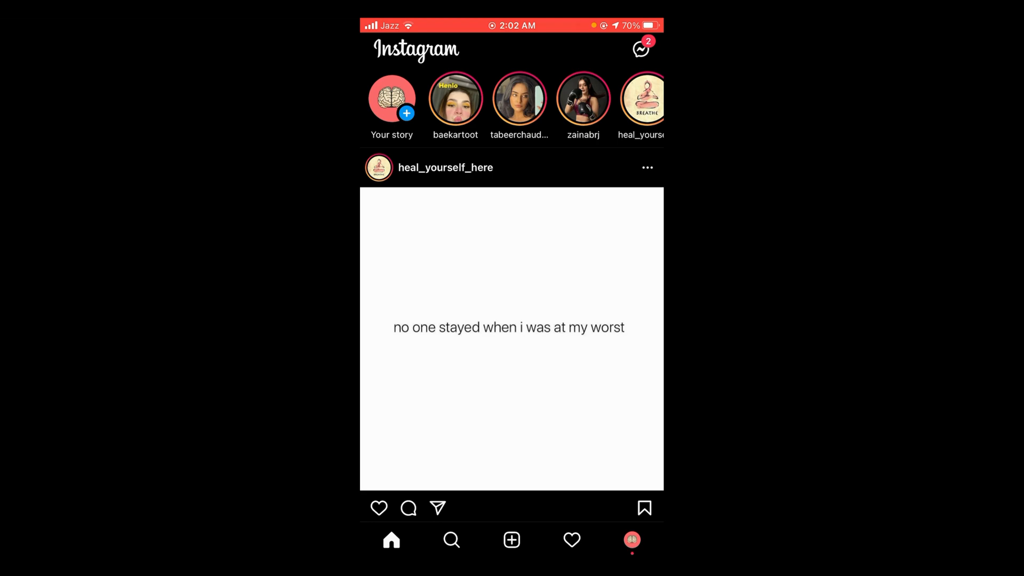
Open the wheat field post from your profile grid and bring up its options menu.
left_click(631, 540)
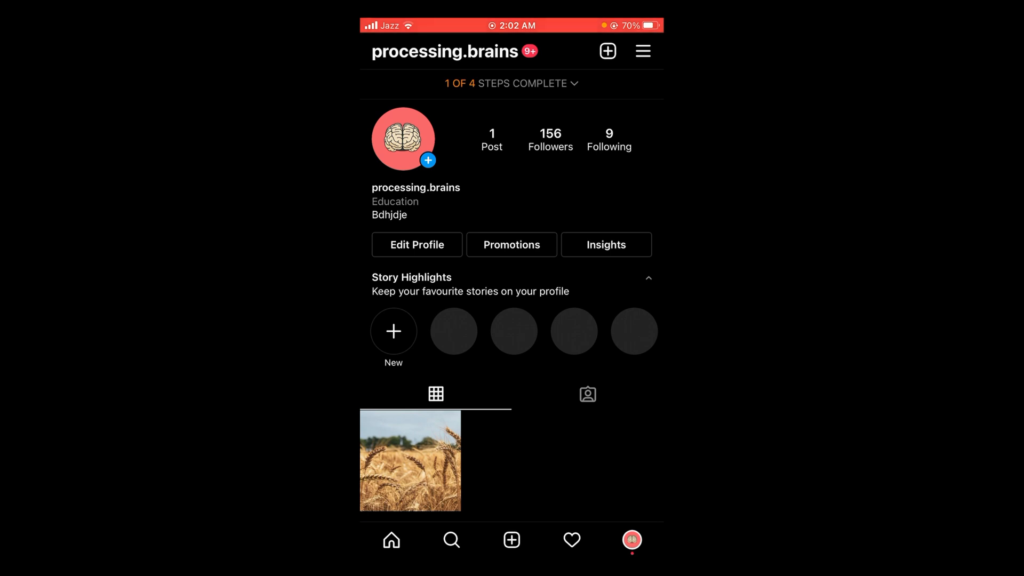
left_click(410, 459)
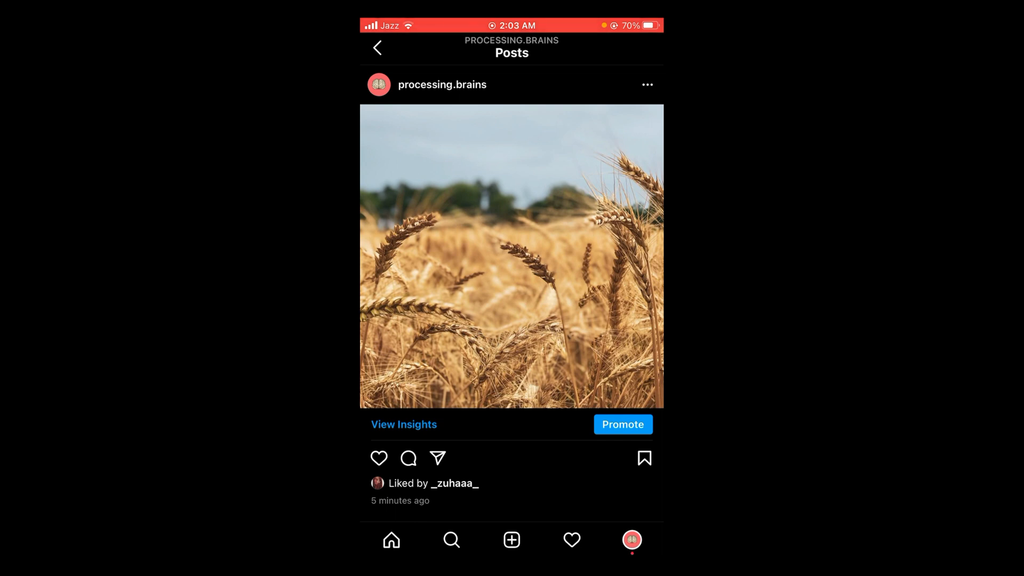
left_click(646, 84)
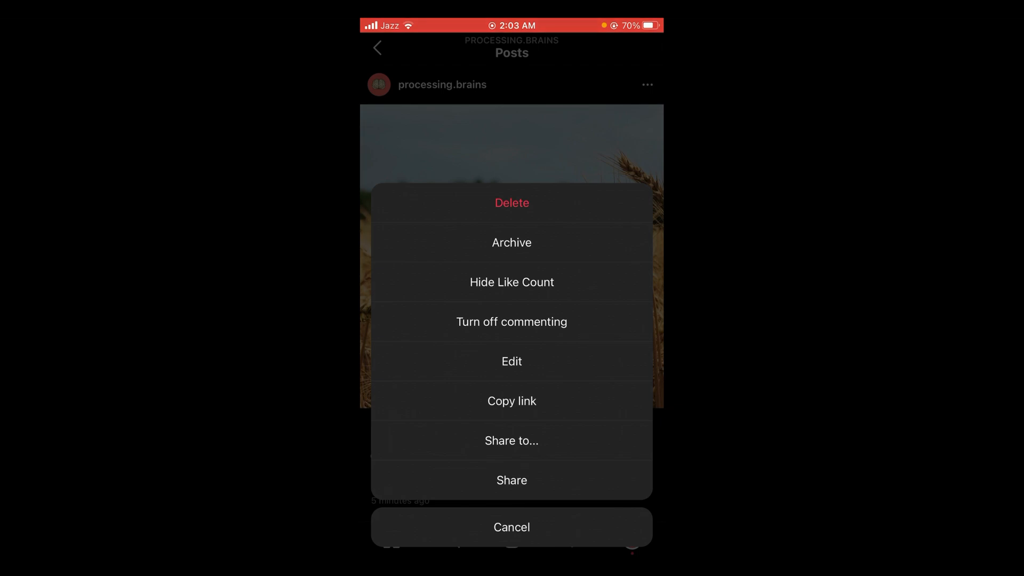
Choose Edit from the post's options to open its Edit info screen.
left_click(511, 362)
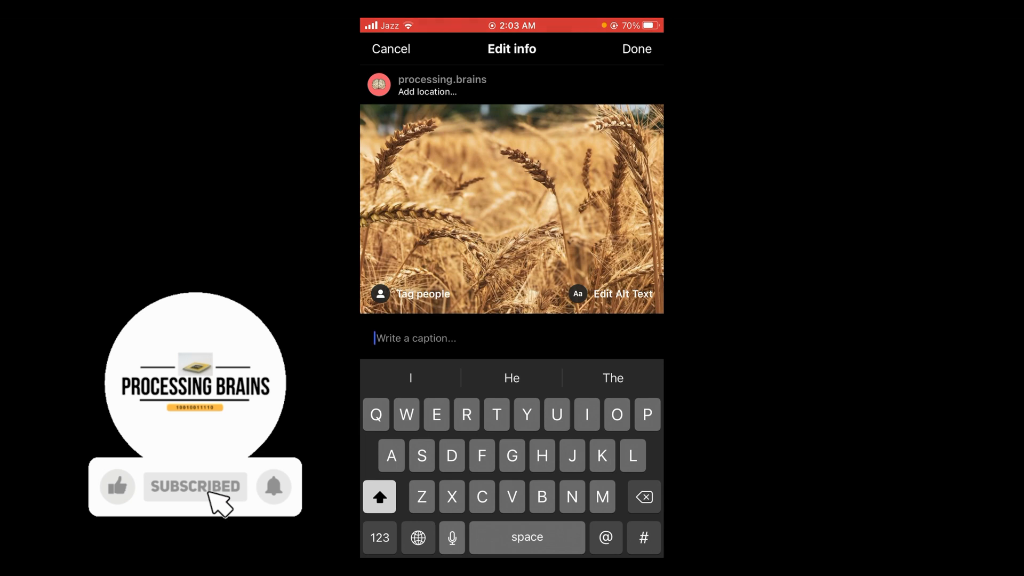
Enter 'Wheat' as the caption and save it with Done.
type("Wheat")
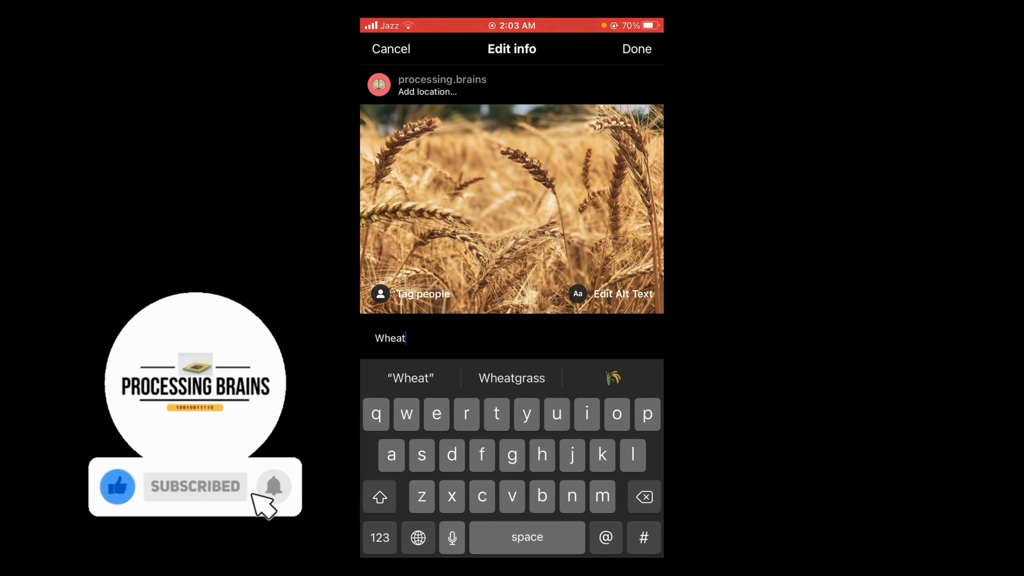
left_click(274, 486)
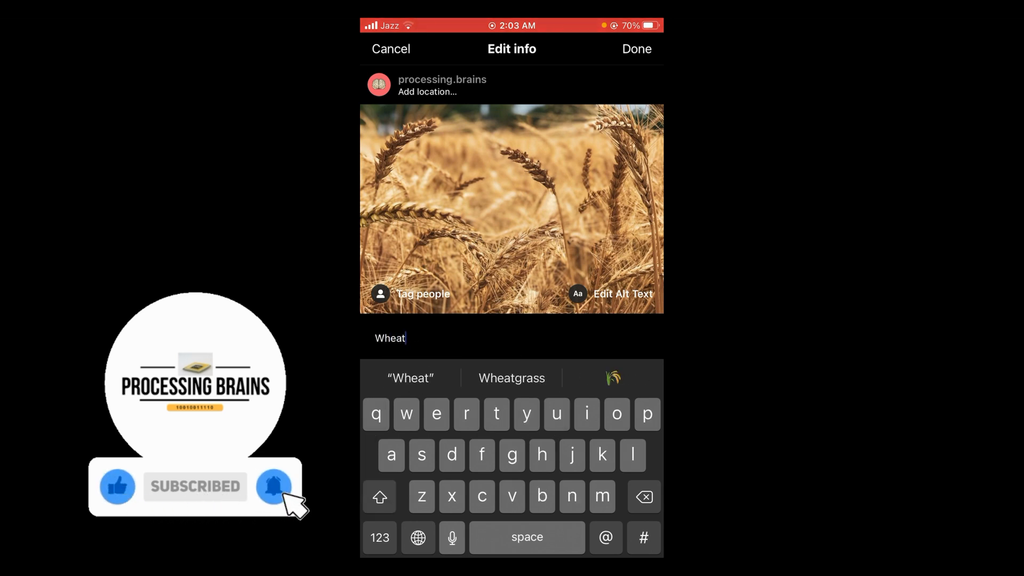
left_click(635, 48)
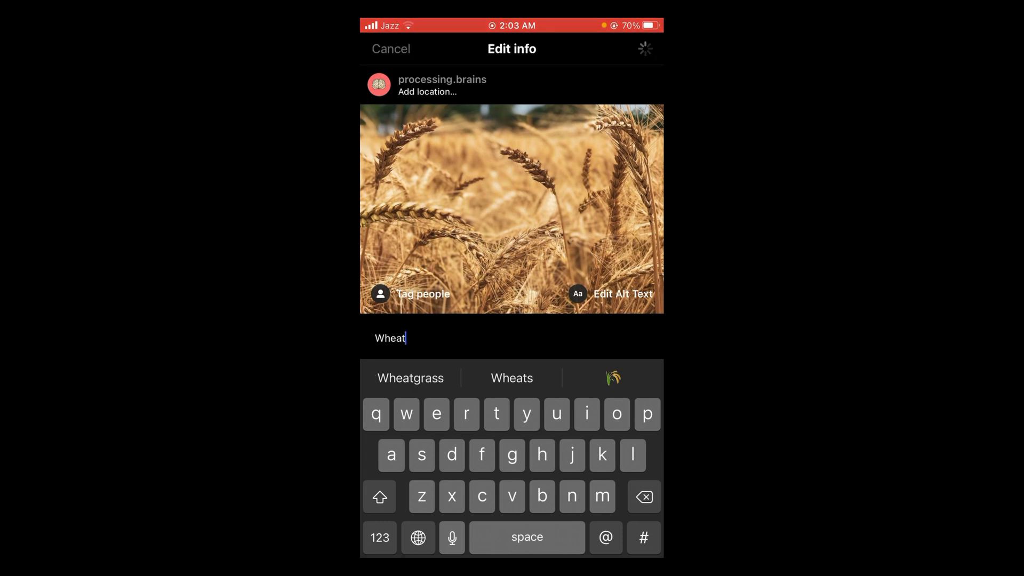